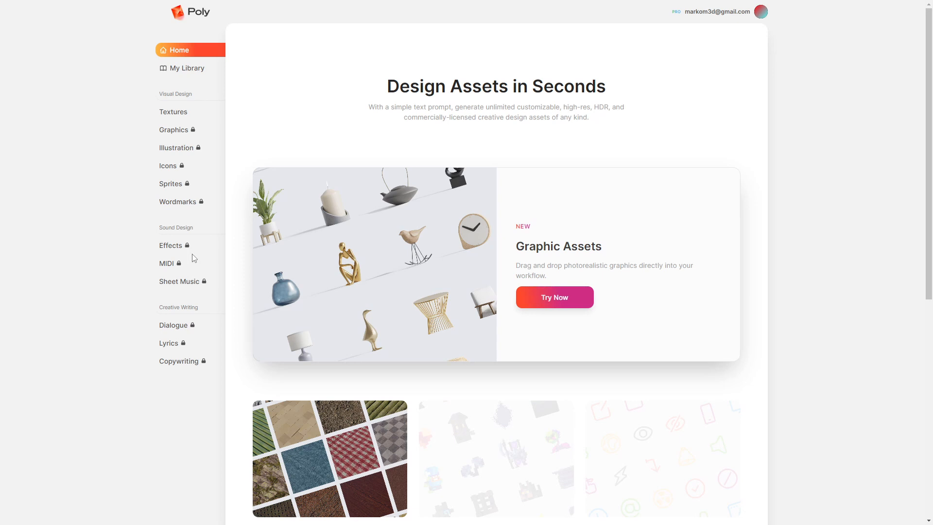
mouse_move(173, 112)
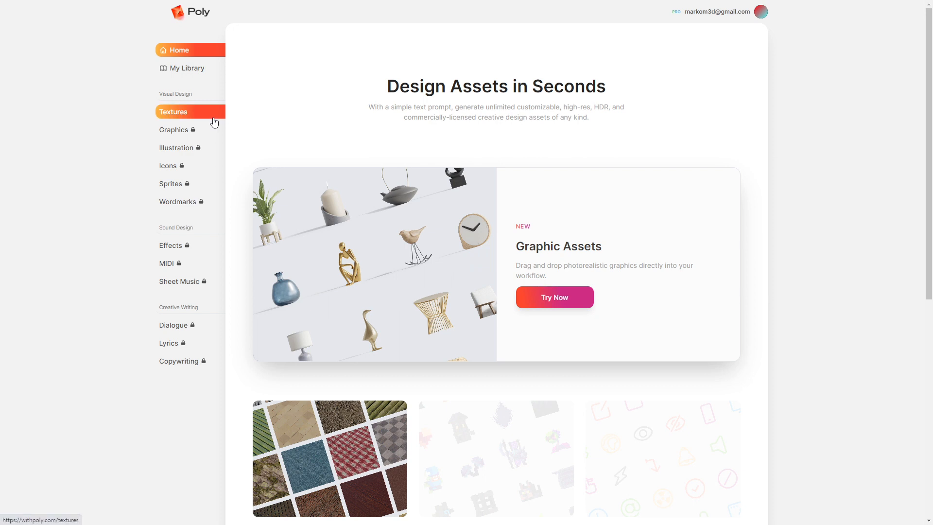
mouse_move(199, 113)
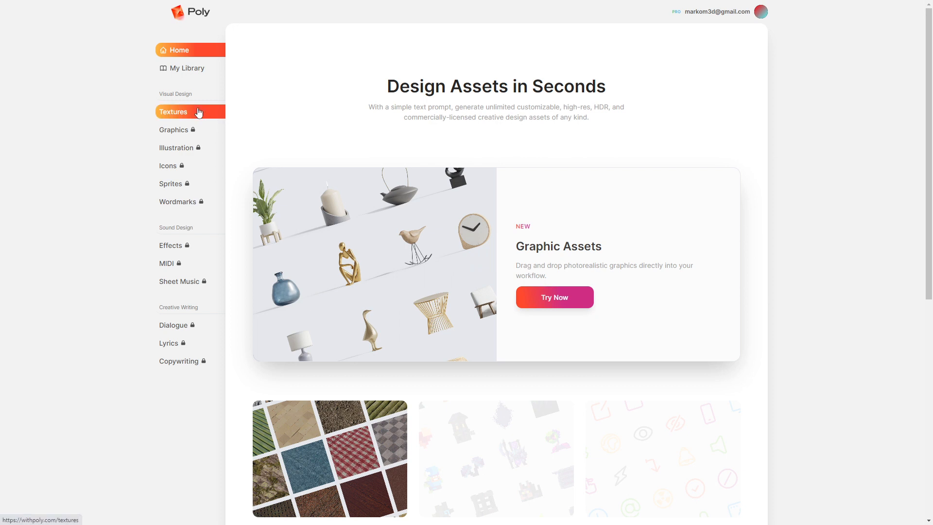
Step: Open Poly's Textures generator from the Visual Design sidebar
click(173, 111)
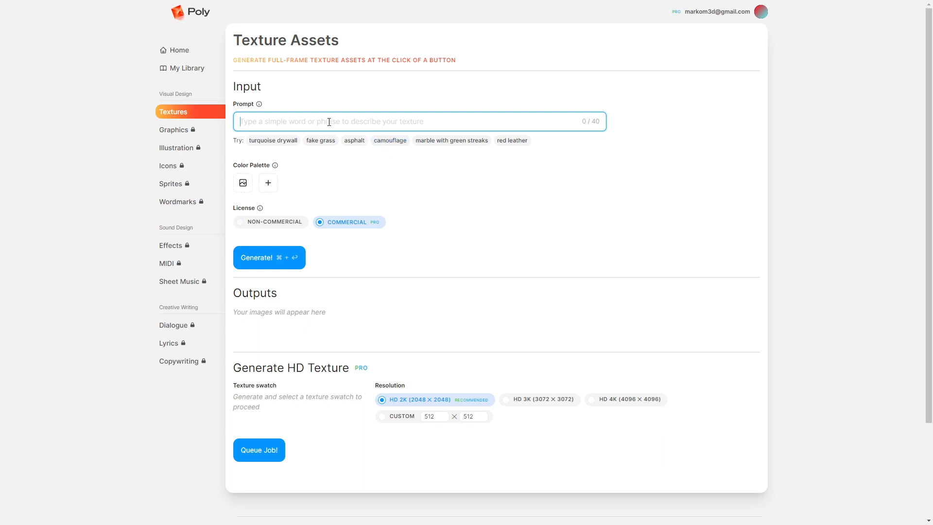
Step: Generate textures from the prompt 'concrete' and scroll to the nine output swatches
text(concrete)
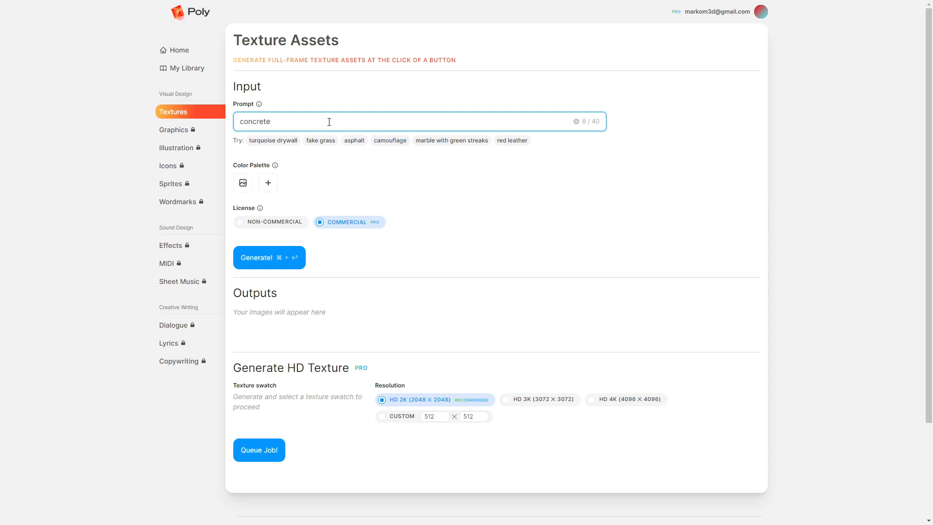
click(269, 257)
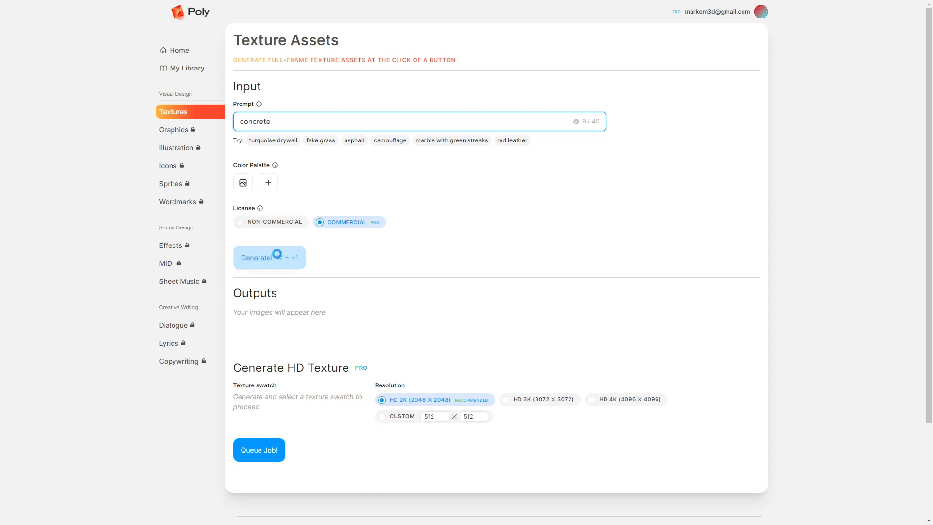
click(269, 258)
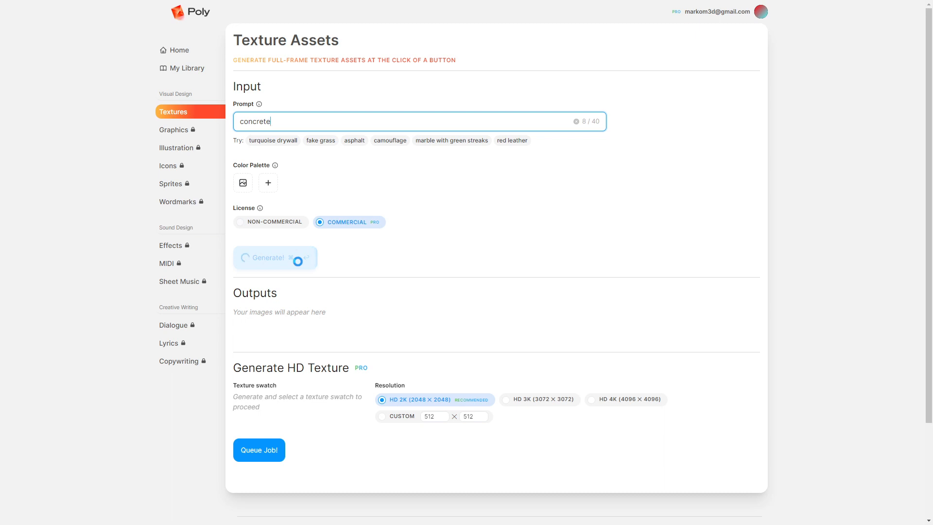
click(275, 258)
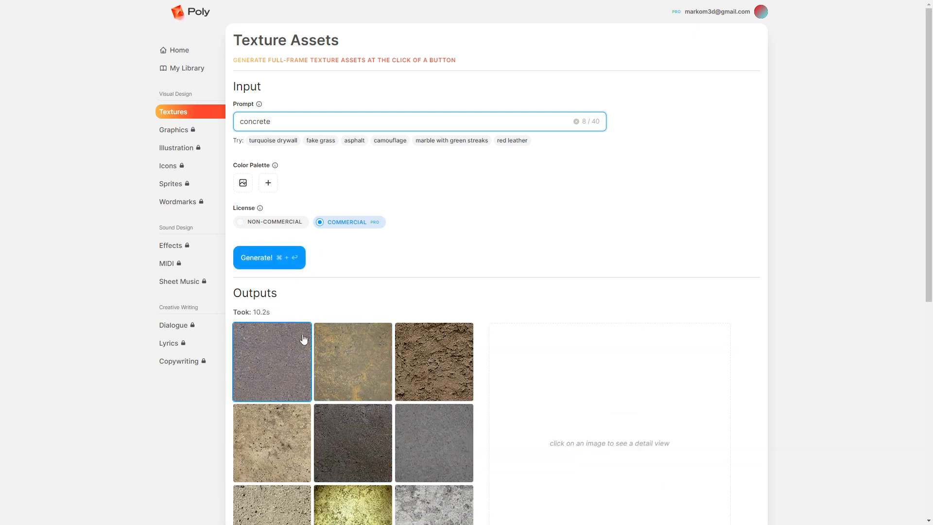
scroll(down, 3)
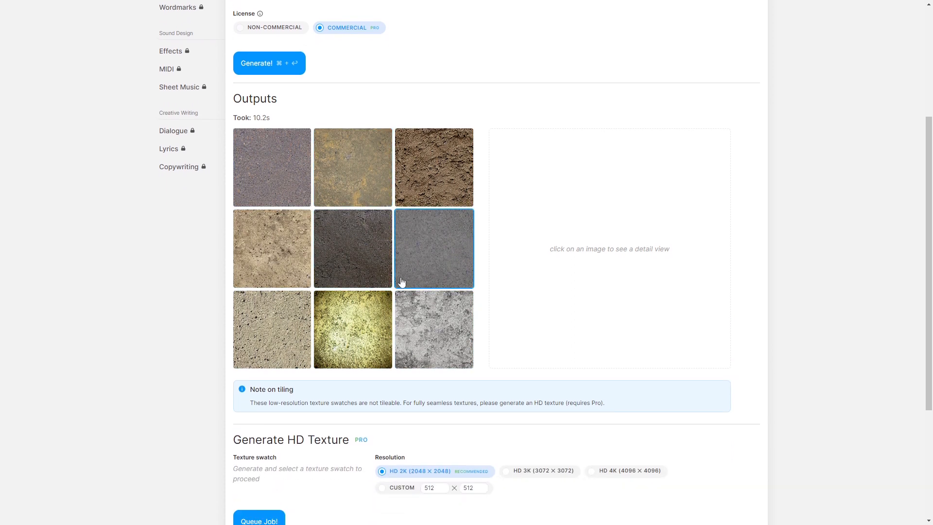
Step: Queue a 2048×2048 HD job for the grey concrete swatch, then open the library
click(433, 330)
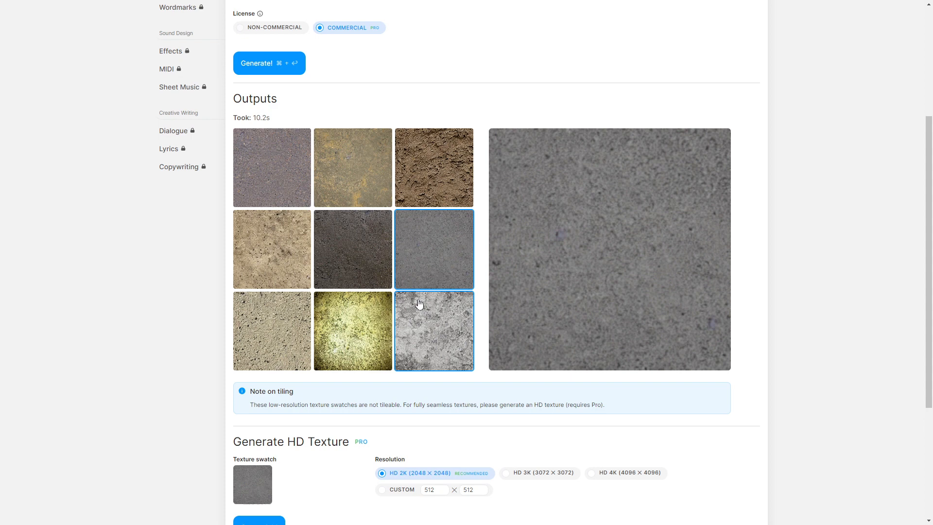
scroll(down, 3)
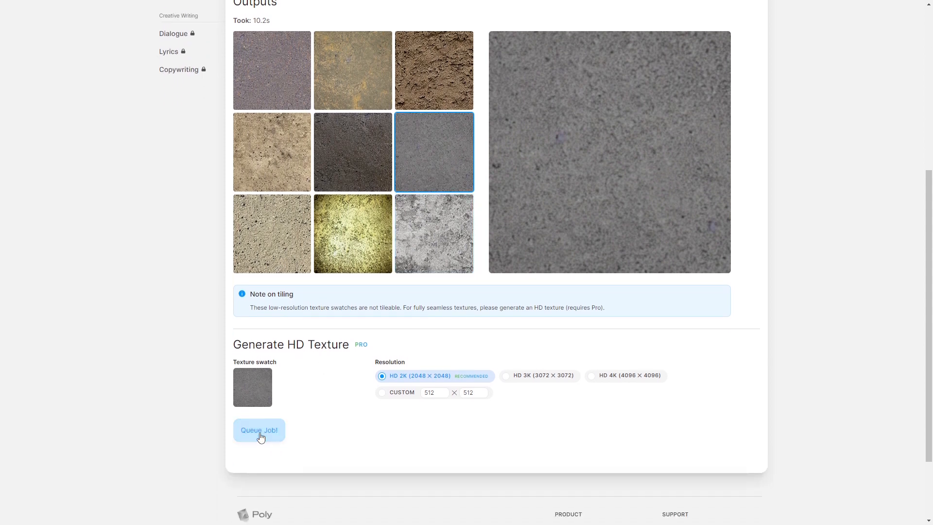
click(258, 430)
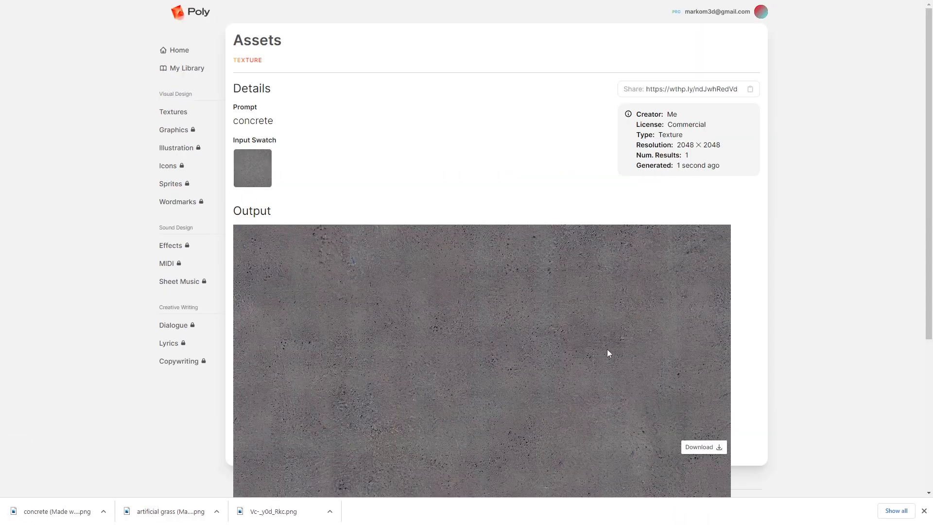
click(186, 68)
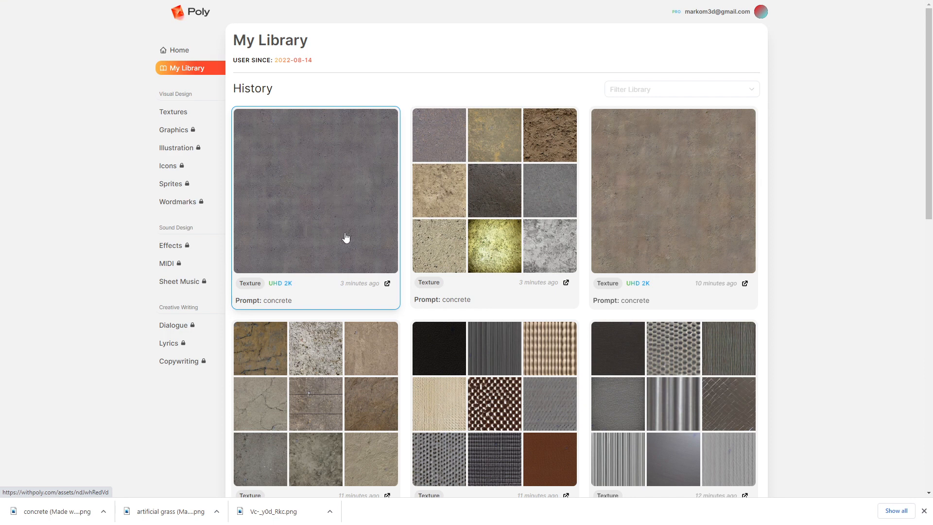
mouse_move(99, 384)
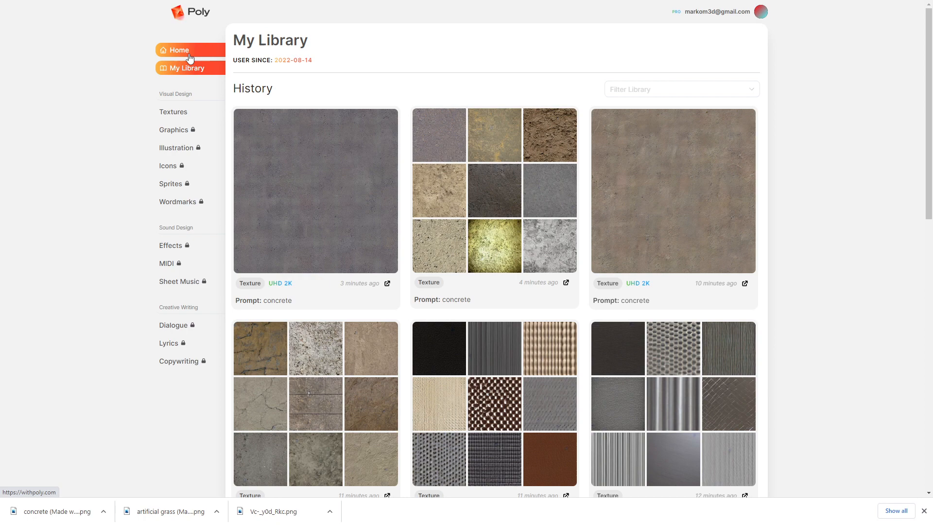
Step: Go back from the library to the Textures generator with the 'concrete' results
click(173, 112)
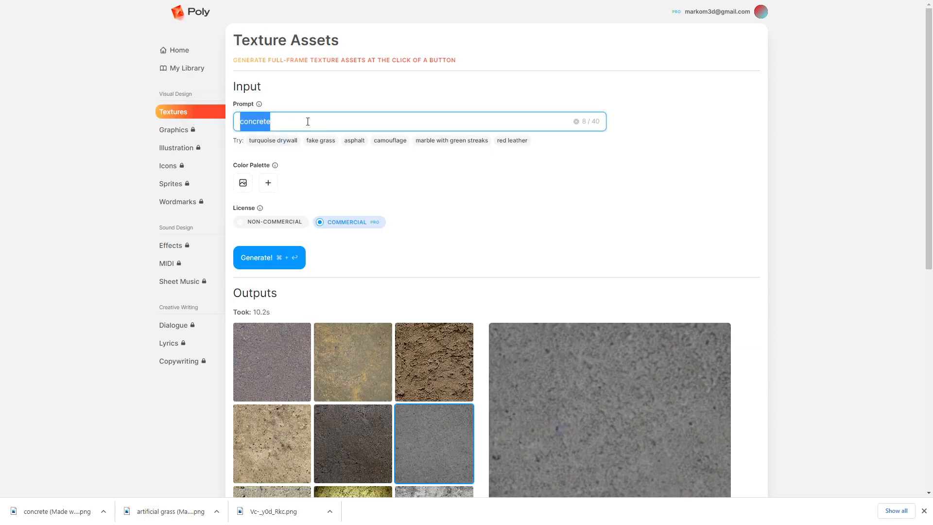
Step: Generate 'painted metal' swatches using an image-derived palette with the tan colour removed
text(painted metal)
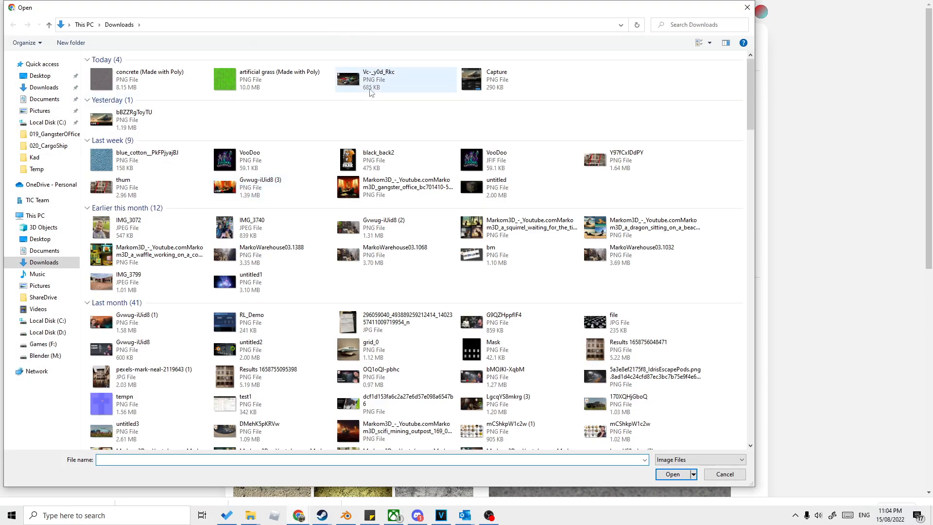
click(518, 79)
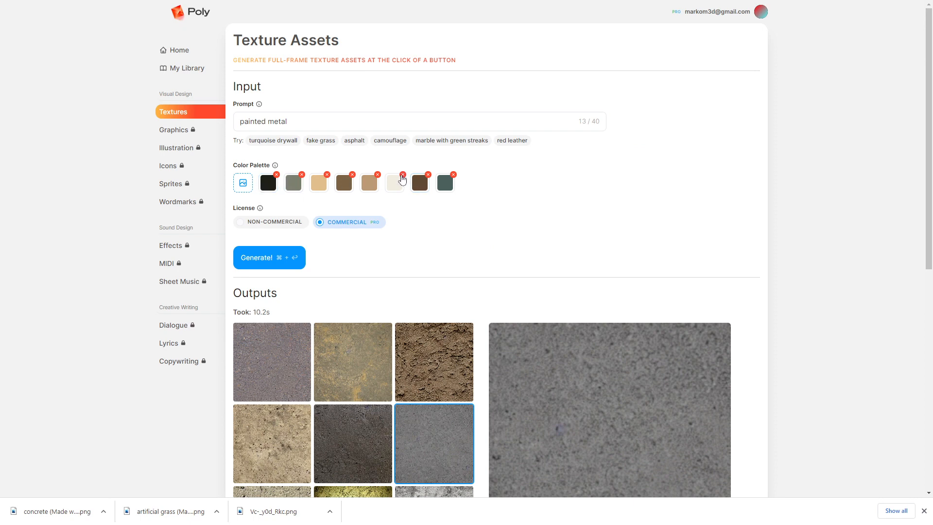
click(402, 175)
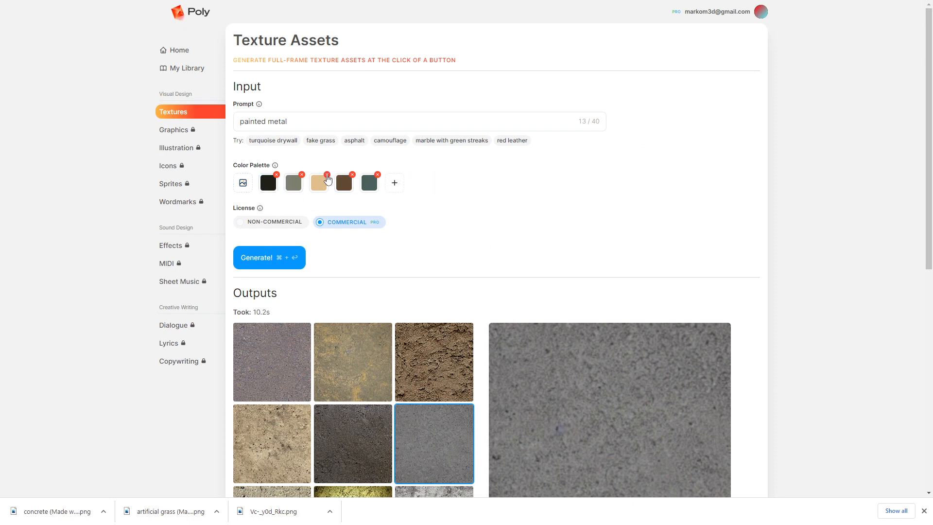
click(326, 174)
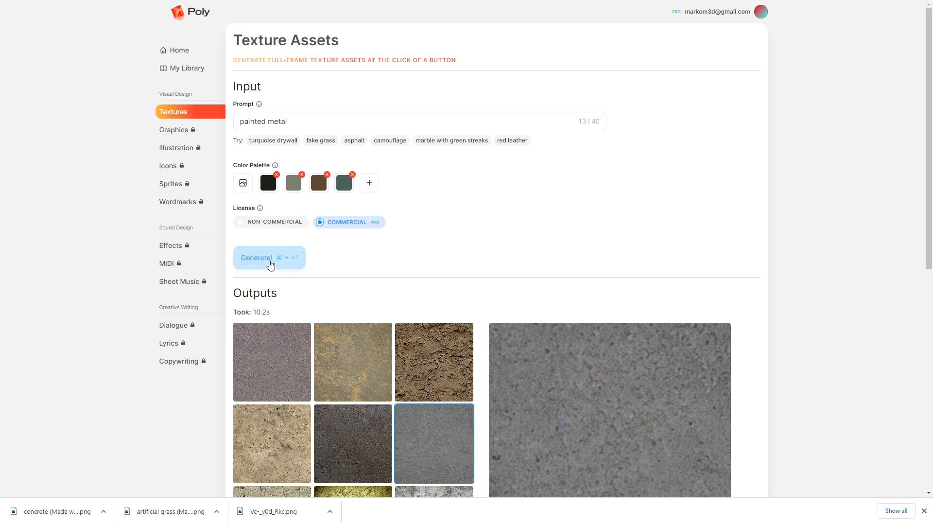
click(270, 258)
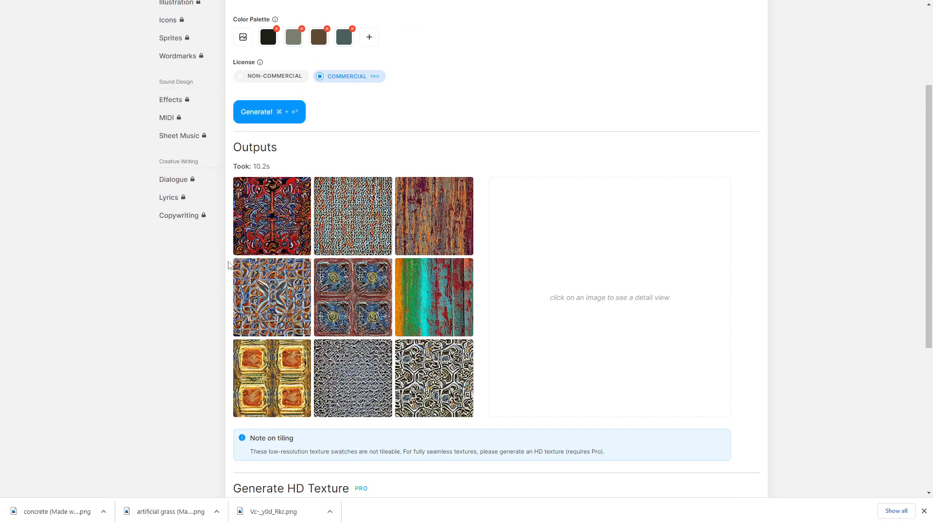
Step: Queue an HD job for the orange-and-purple streaked painted metal swatch
scroll(down, 3)
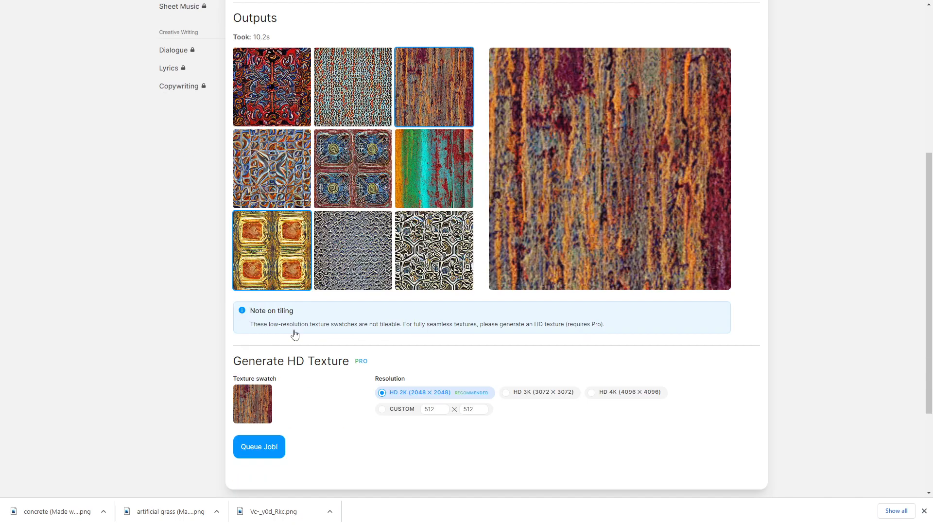
click(259, 446)
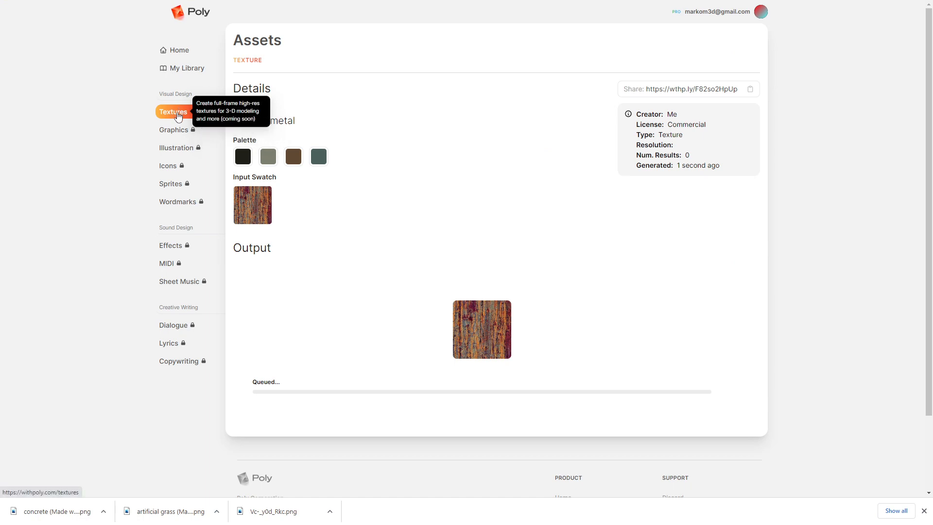
Step: Generate swatches from the revised metal prompt and queue HD for the rusty grey swatch
click(173, 112)
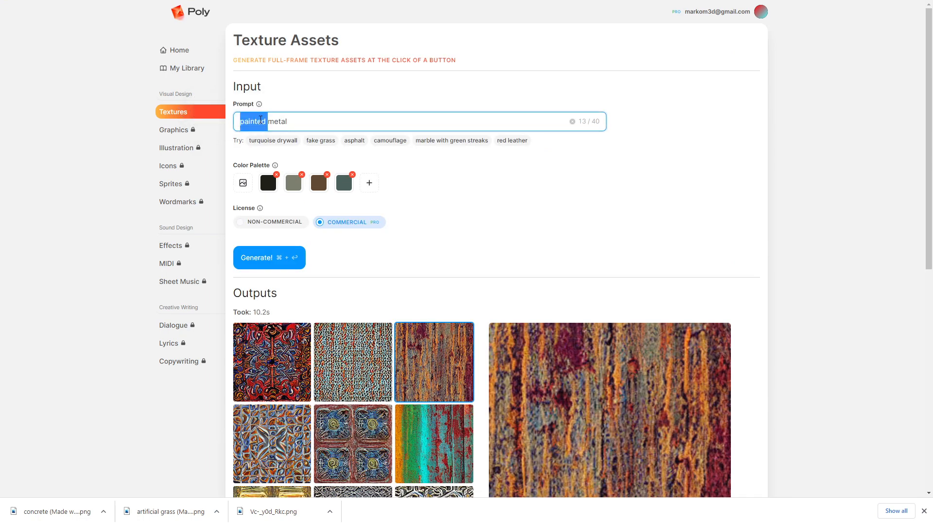
click(268, 258)
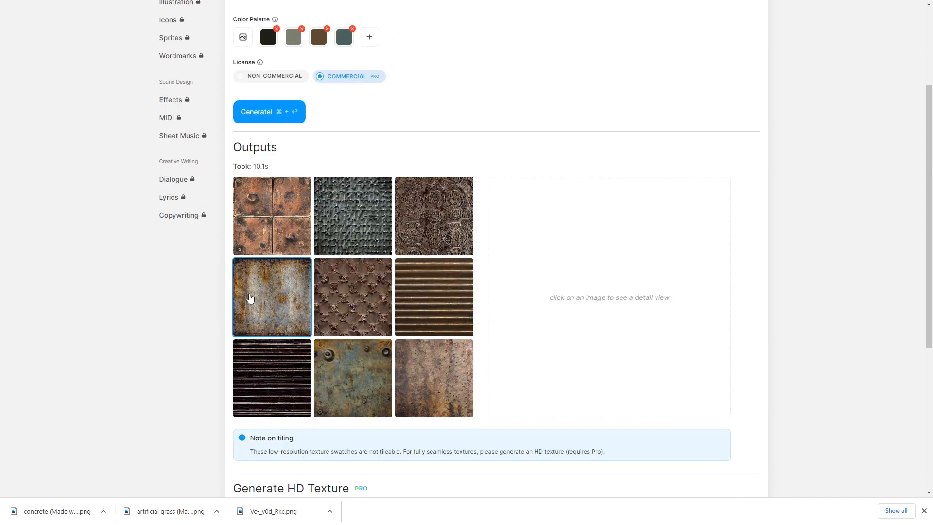
click(271, 297)
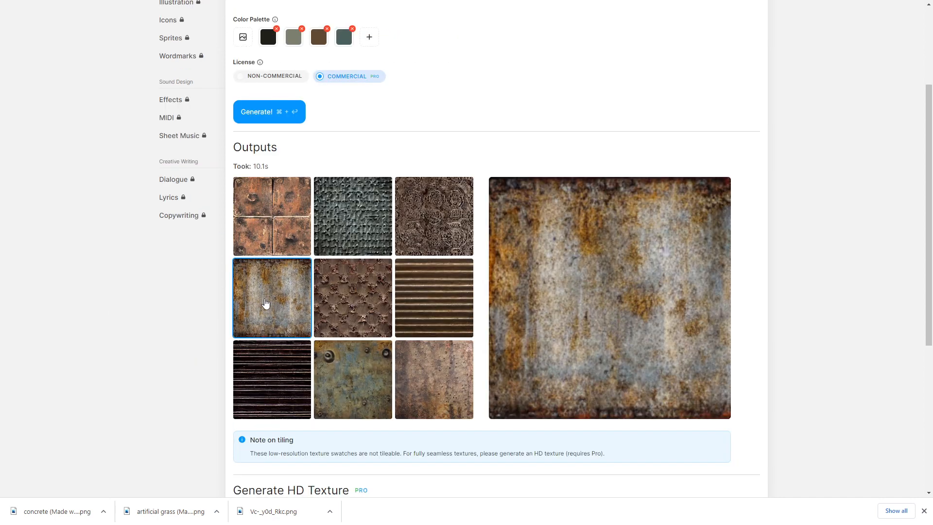
scroll(down, 3)
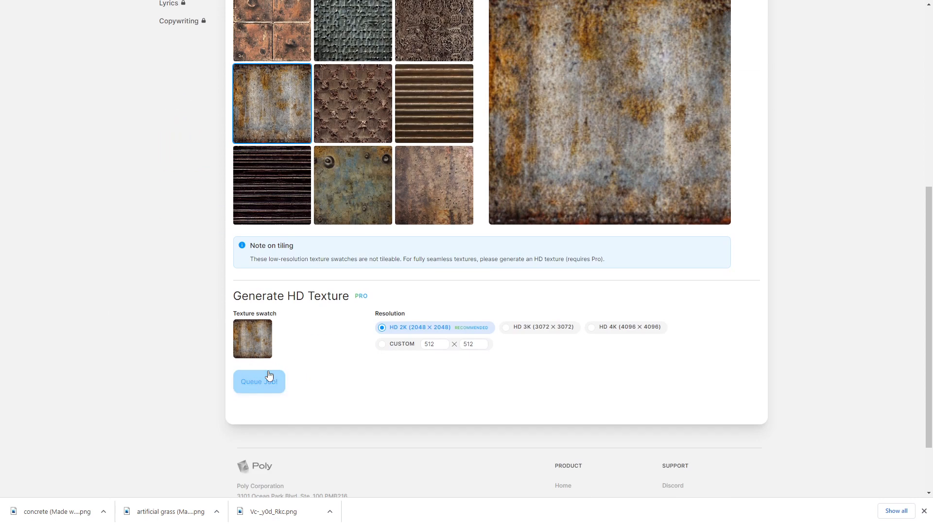
click(259, 381)
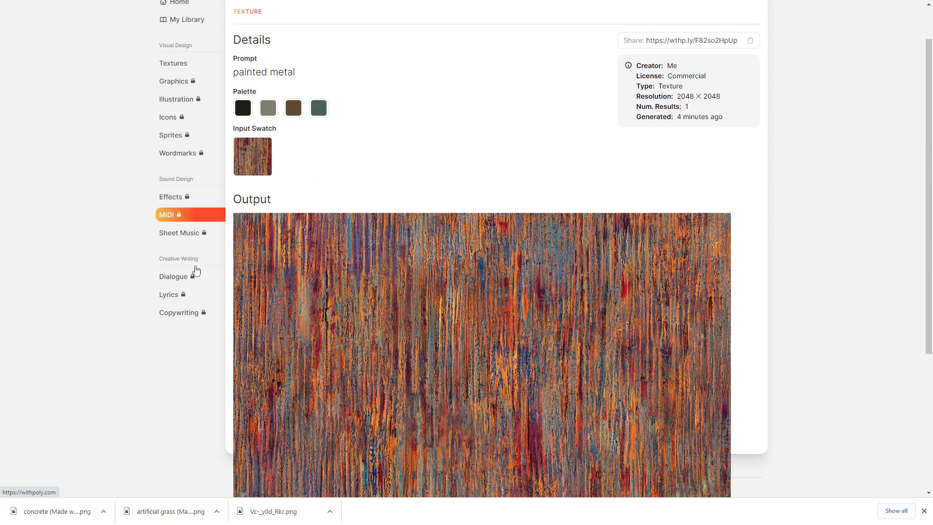
Step: Scroll through the finished 2048×2048 streaked painted metal texture page
scroll(down, 3)
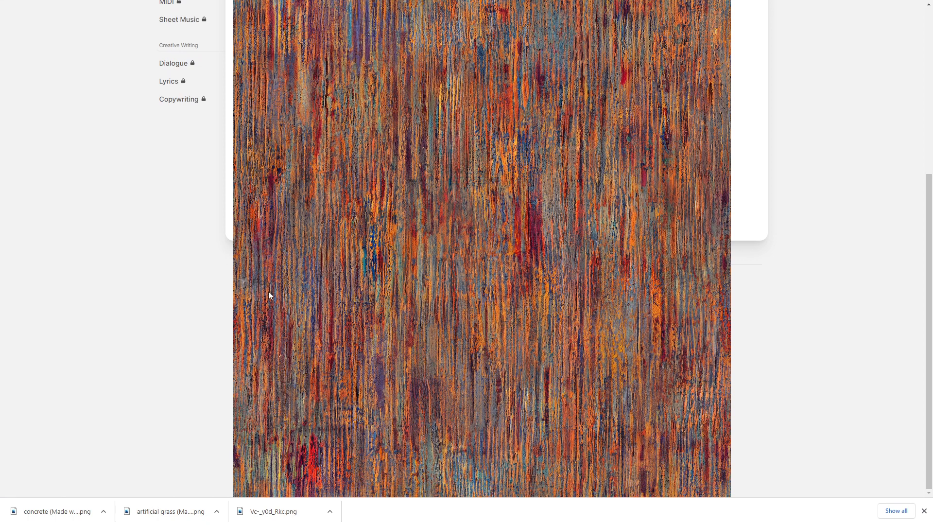
mouse_move(547, 278)
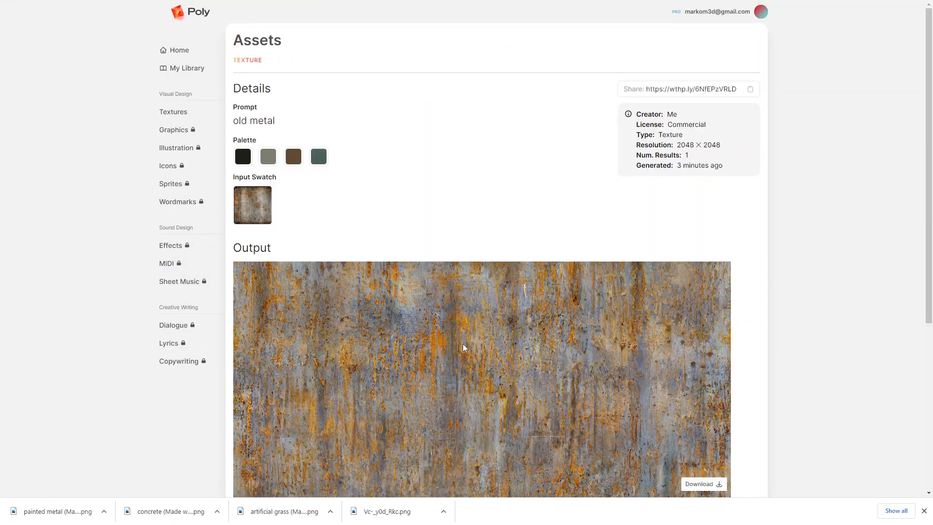
Step: Download the 2048×2048 rusty old metal texture as a PNG
scroll(down, 3)
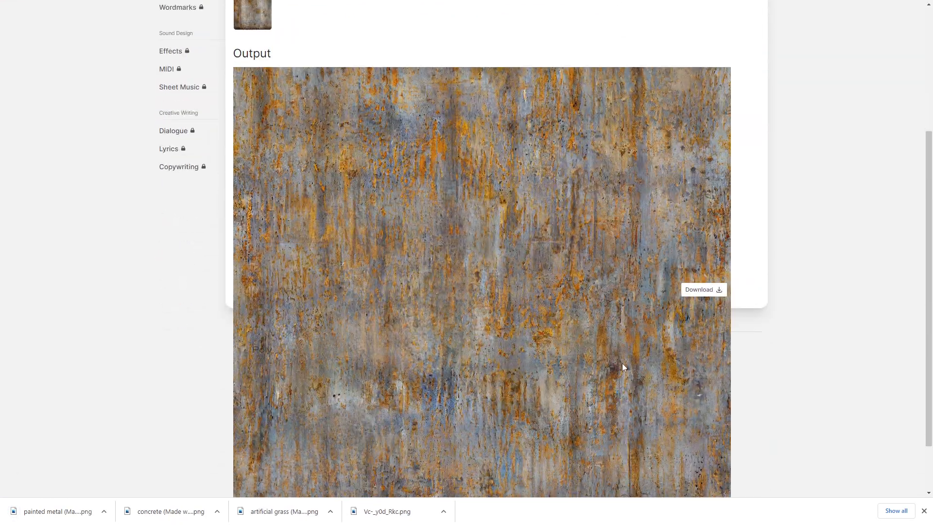
scroll(down, 3)
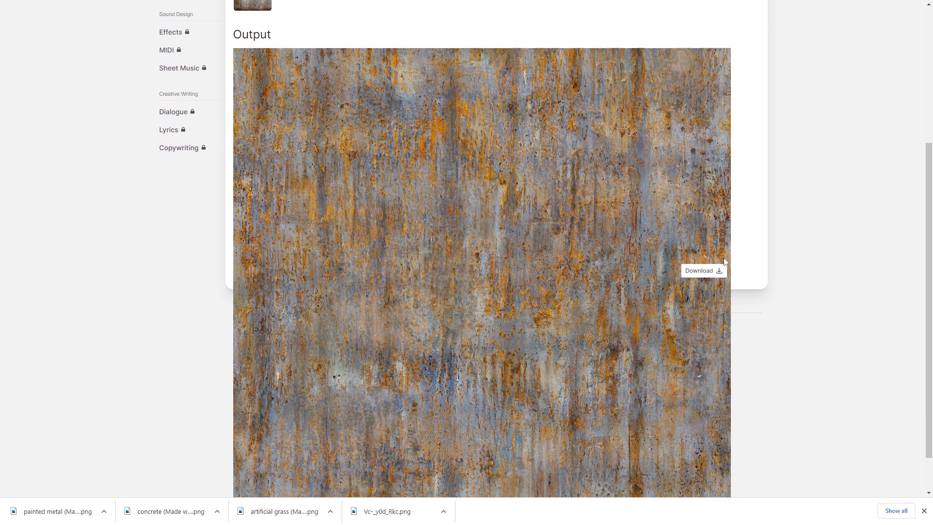
click(699, 271)
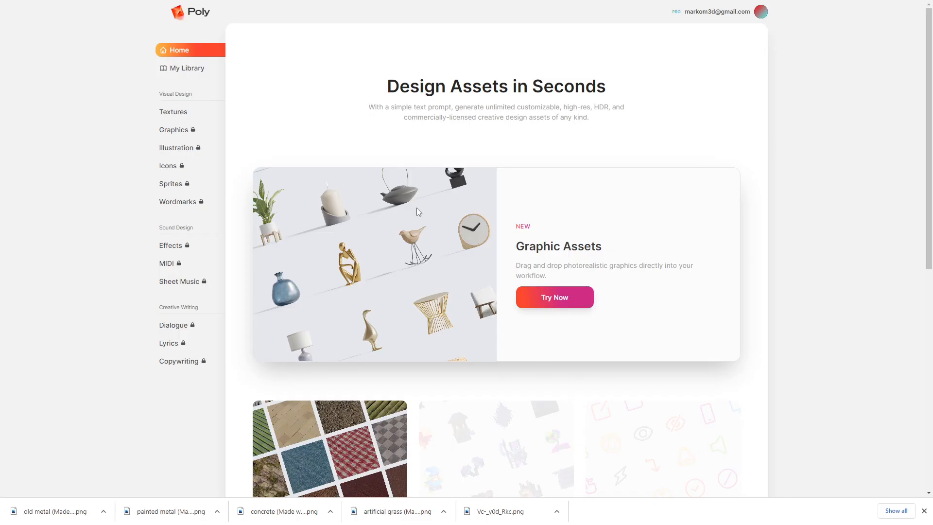
mouse_move(447, 248)
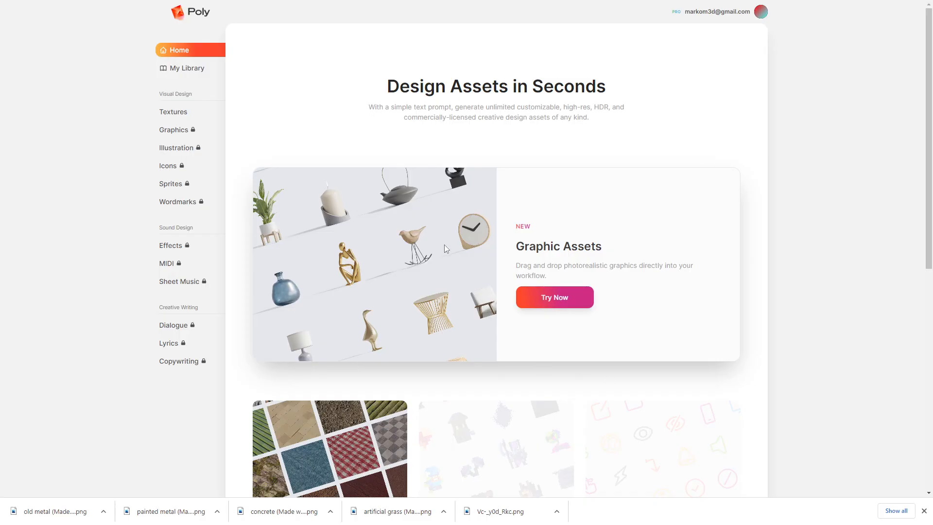
mouse_move(460, 224)
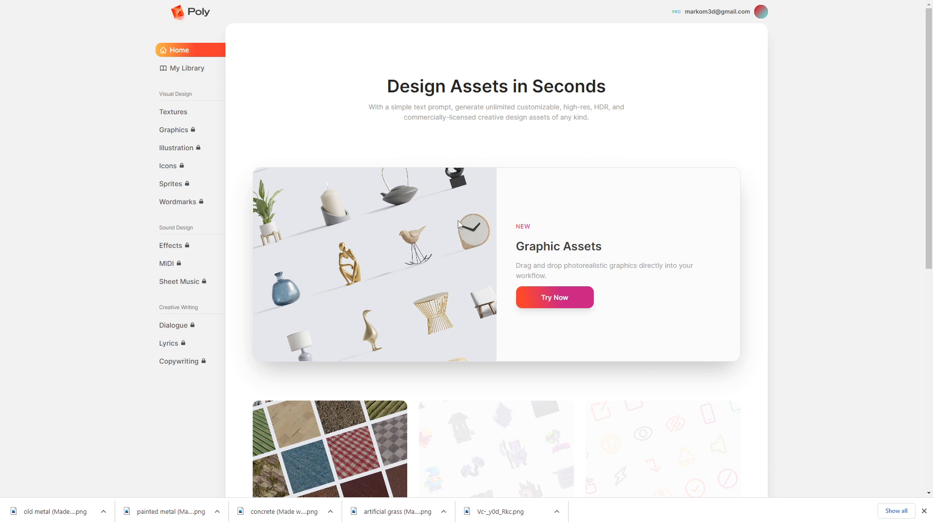